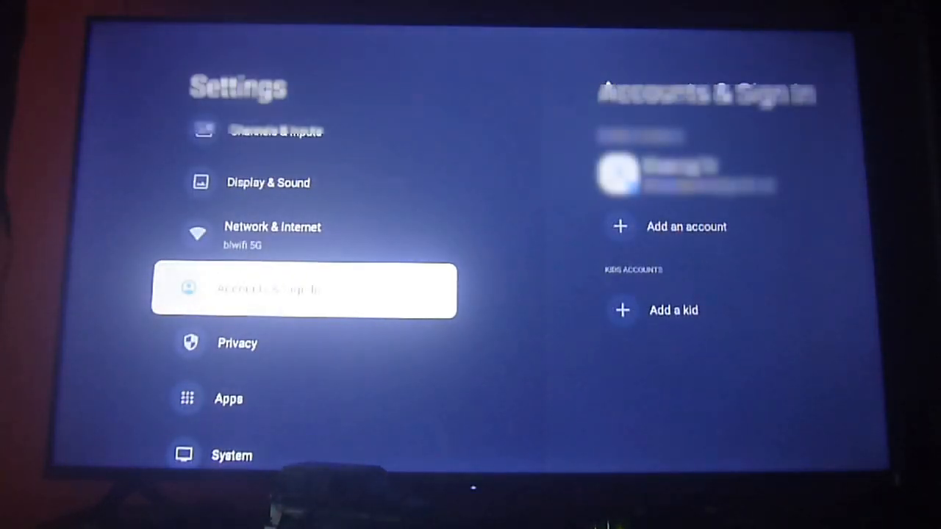
Step: Open the Streaming TV profile settings and scroll down to Apps only mode
{"action": "left_click", "coordinate": [304, 290]}
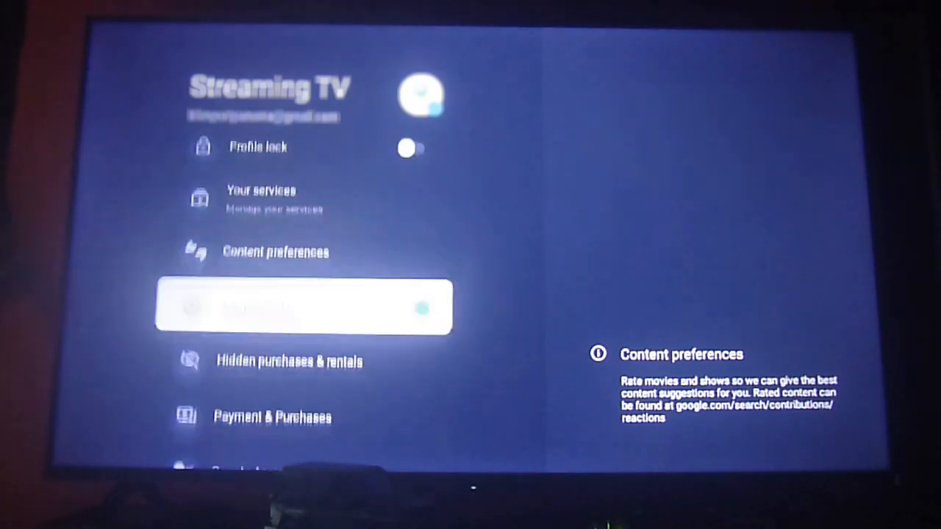
{"action": "scroll", "scroll_direction": "down", "scroll_amount": 3}
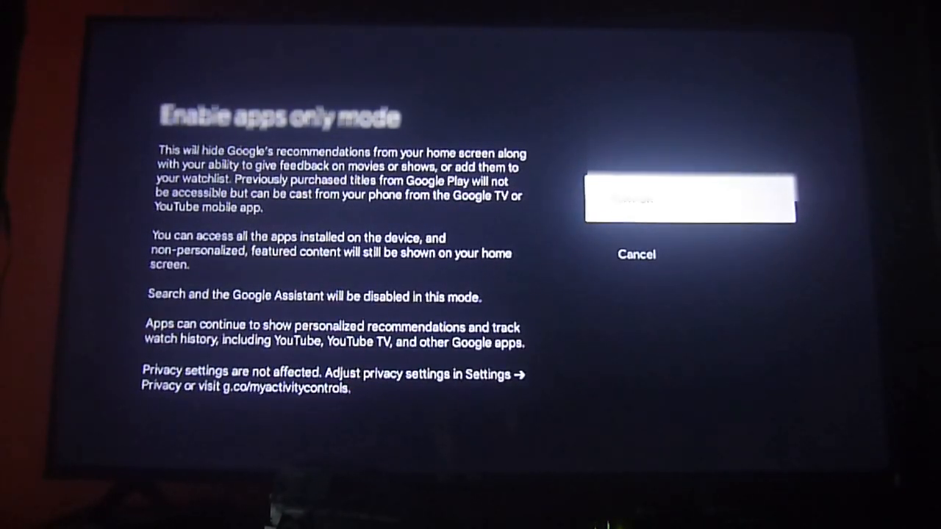
Step: Confirm Turn on for apps-only mode and browse the app-tile home screen
{"action": "left_click", "coordinate": [691, 200]}
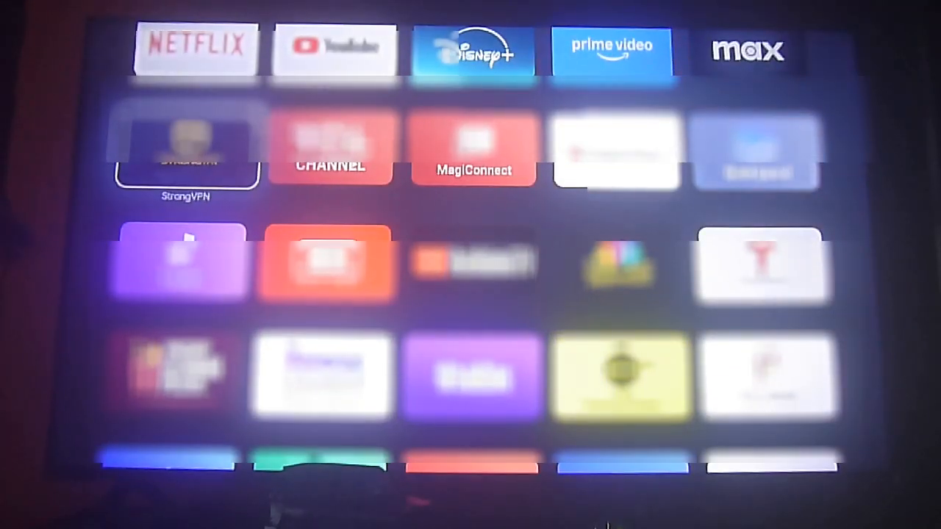
{"action": "scroll", "scroll_direction": "down", "scroll_amount": 3}
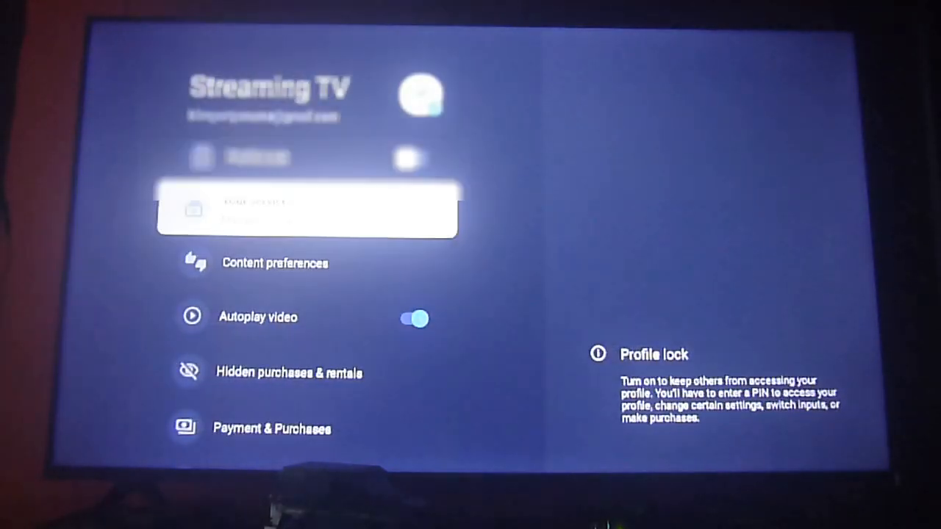
Step: Scroll the Streaming TV profile settings to toggle Apps only mode off
{"action": "scroll", "scroll_direction": "down", "scroll_amount": 3}
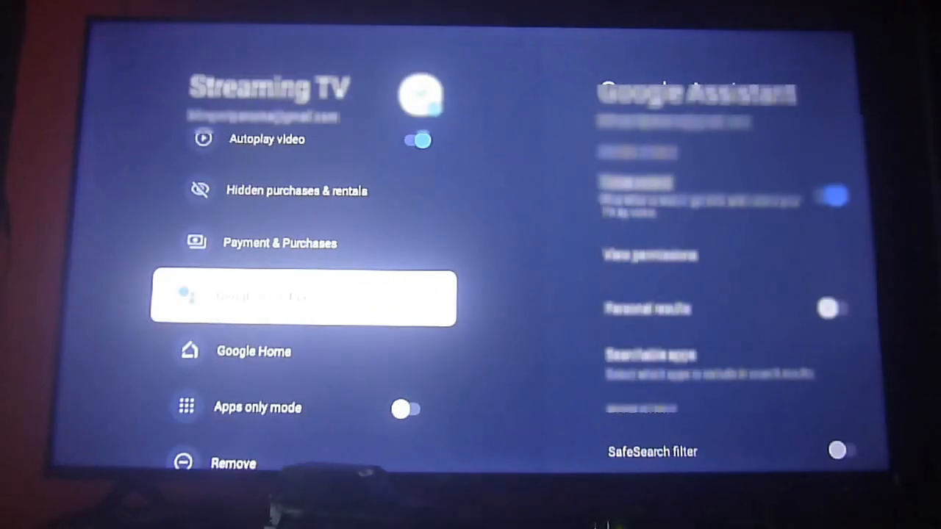
{"action": "scroll", "scroll_direction": "up", "scroll_amount": 3}
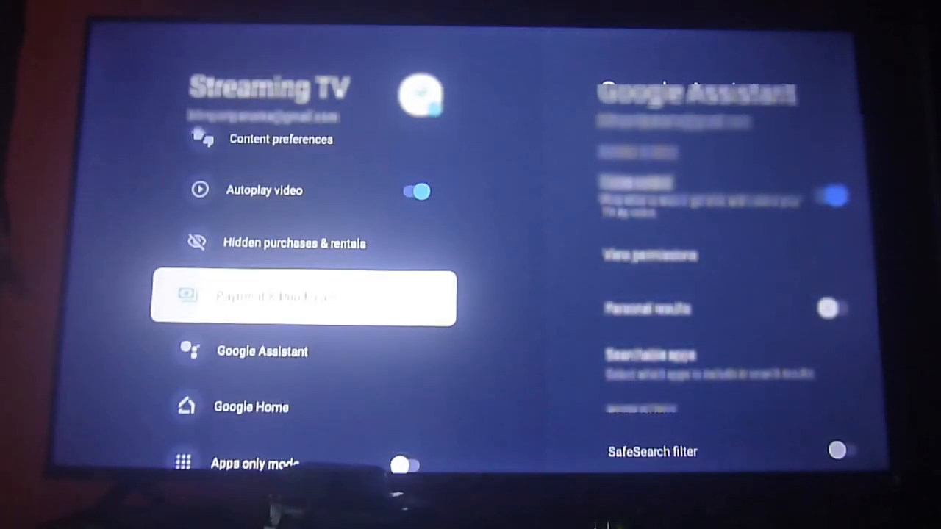
{"action": "scroll", "scroll_direction": "up", "scroll_amount": 3}
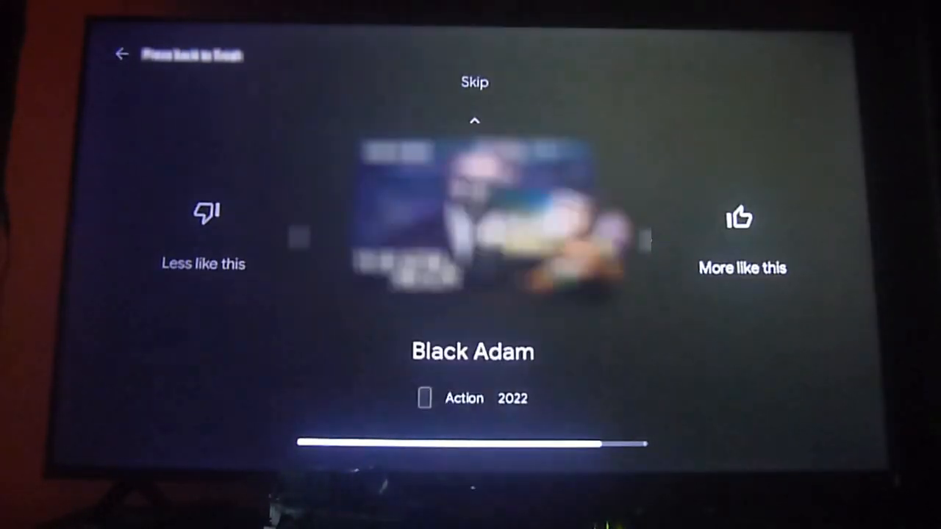
Step: Rate Black Adam as More like this in Content preferences
{"action": "left_click", "coordinate": [739, 217]}
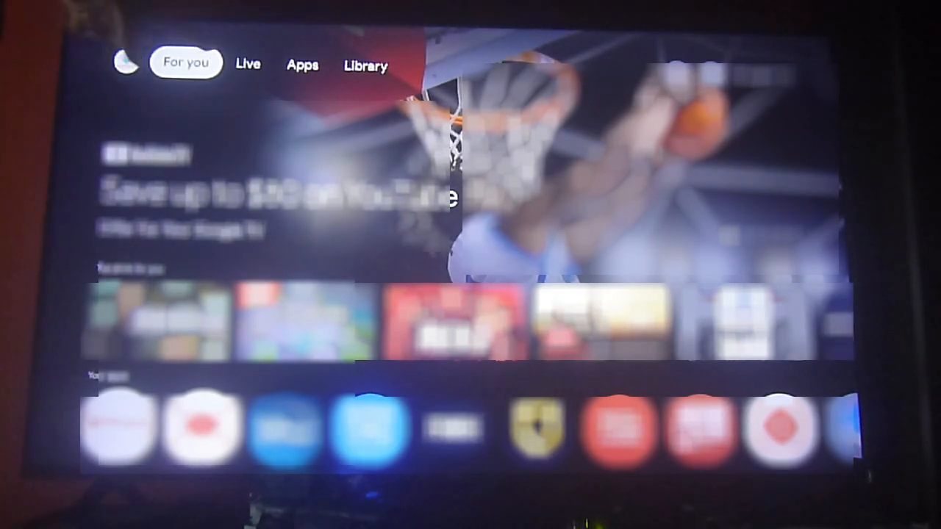
{"action": "left_click", "coordinate": [302, 65]}
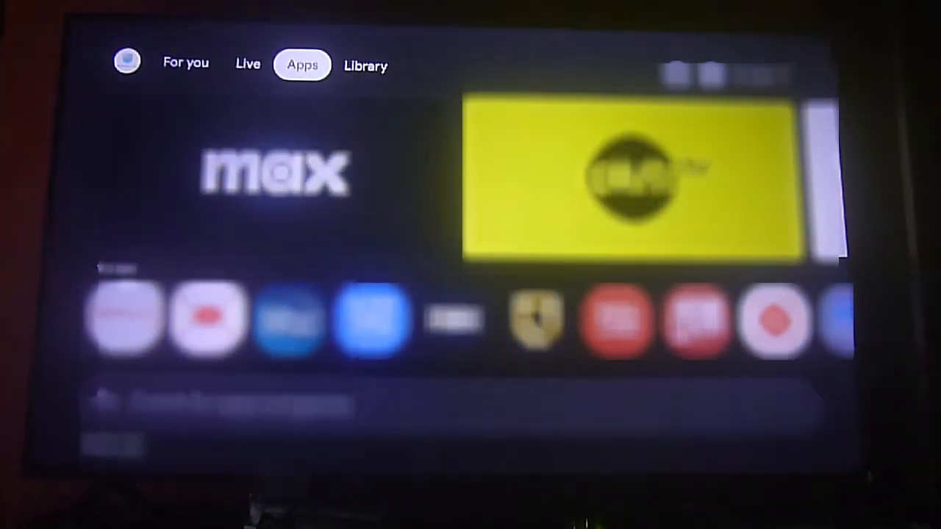
{"action": "left_click", "coordinate": [186, 63]}
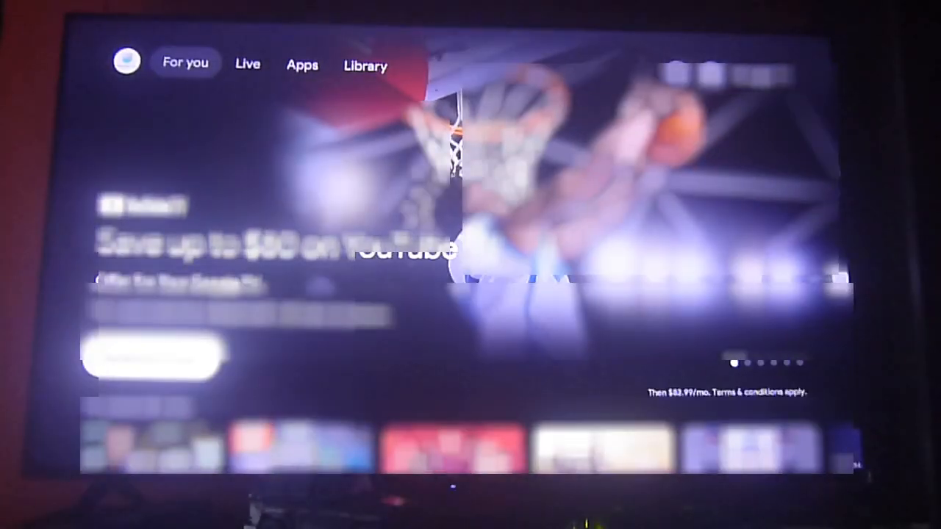
{"action": "scroll", "scroll_direction": "down", "scroll_amount": 3}
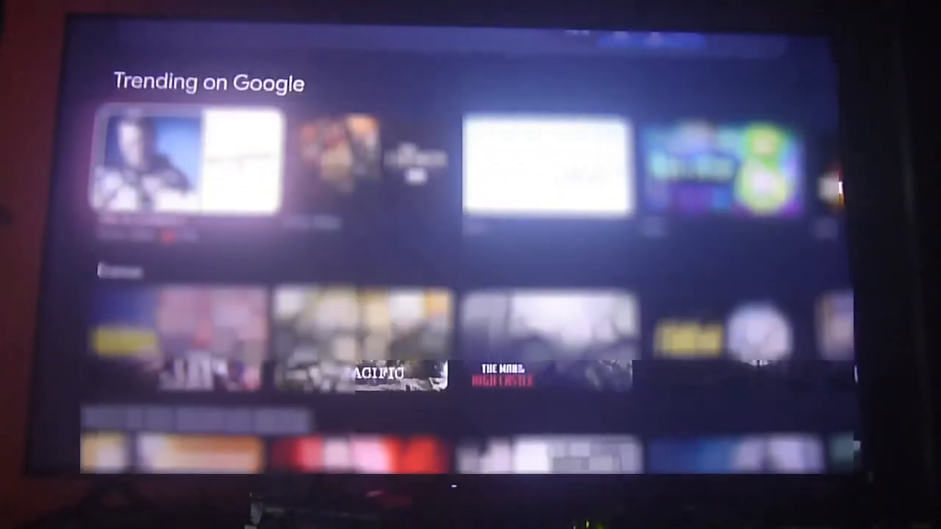
{"action": "scroll", "scroll_direction": "down", "scroll_amount": 3}
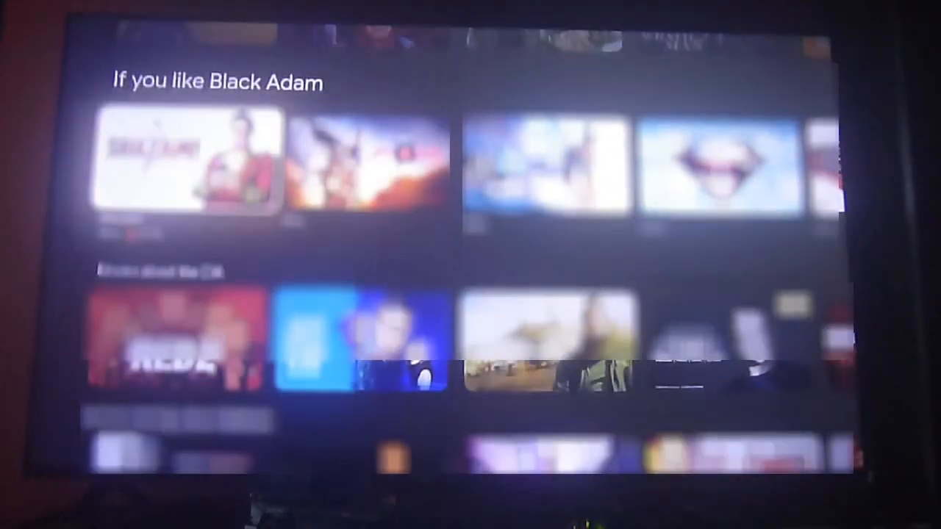
{"action": "scroll", "scroll_direction": "down", "scroll_amount": 3}
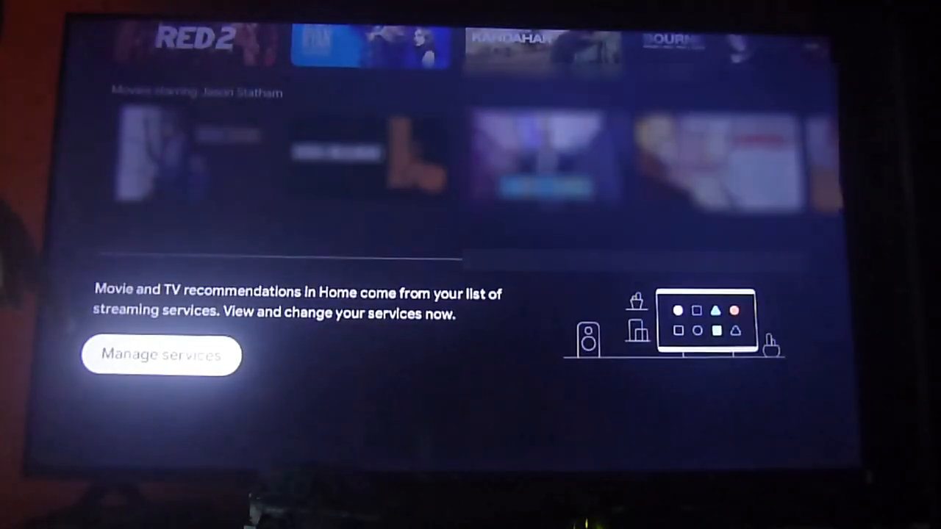
Step: Open Manage services, browse the Your services list, then scroll the For you feed
{"action": "left_click", "coordinate": [161, 354]}
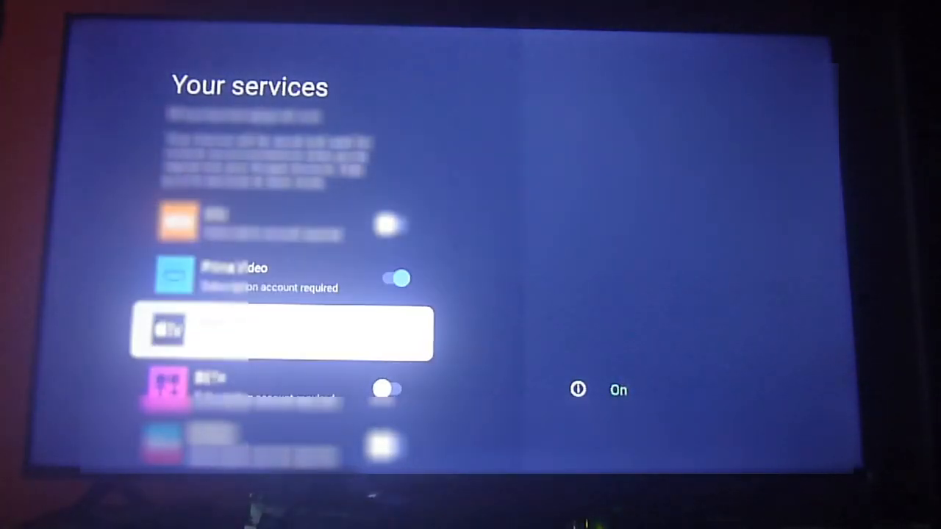
{"action": "scroll", "scroll_direction": "down", "scroll_amount": 3}
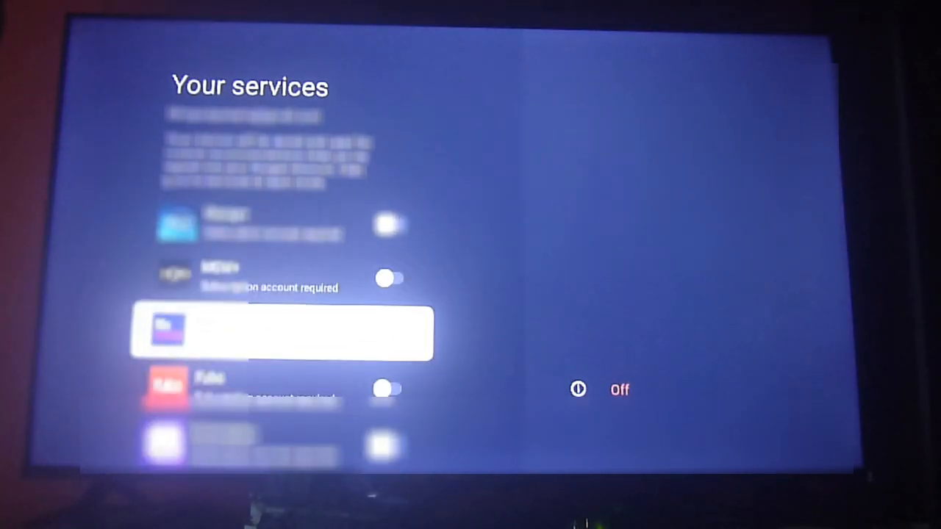
{"action": "scroll", "scroll_direction": "down", "scroll_amount": 3}
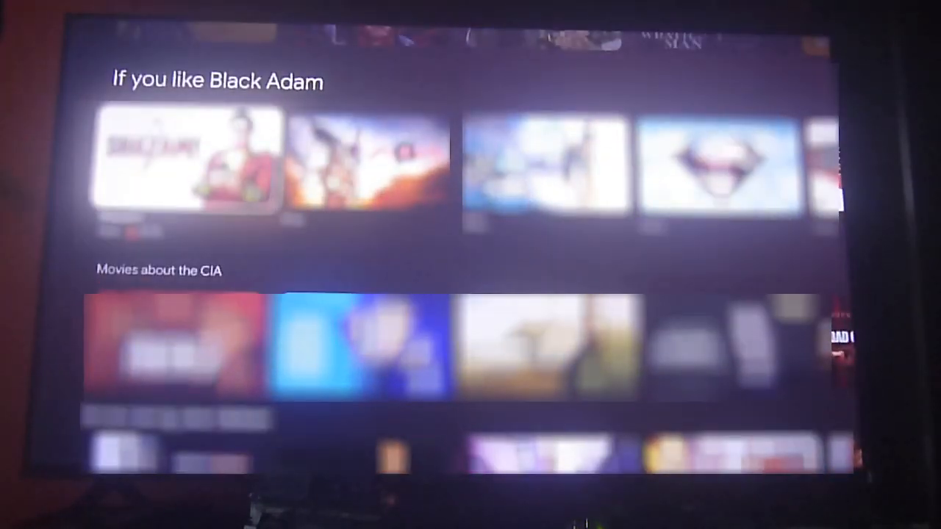
{"action": "scroll", "scroll_direction": "down", "scroll_amount": 3}
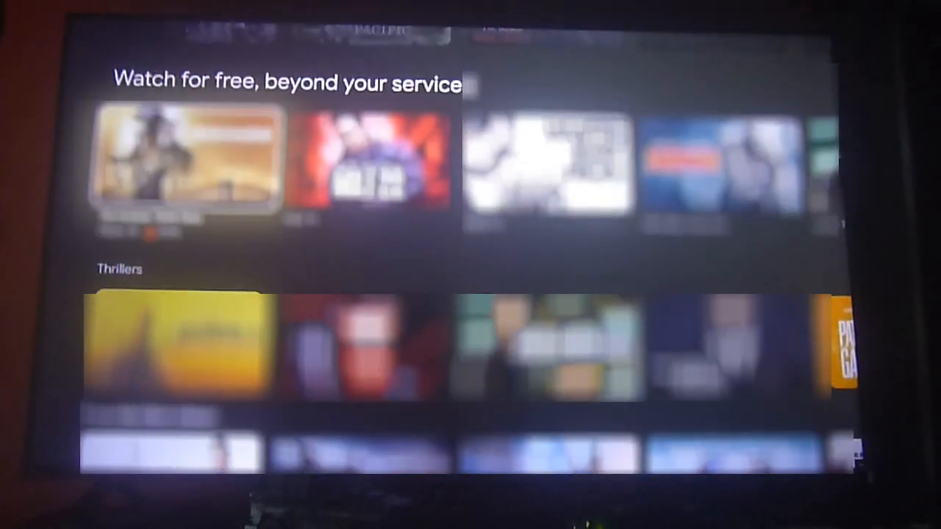